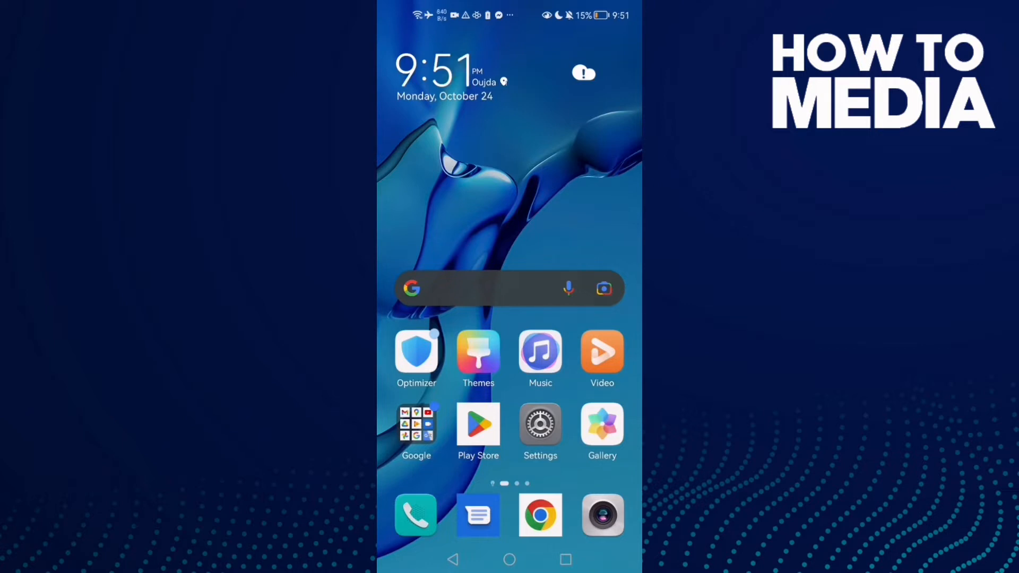
Open Settings from the home screen and scroll to the Storage and Battery entries.
{"action": "left_click", "coordinate": [540, 422]}
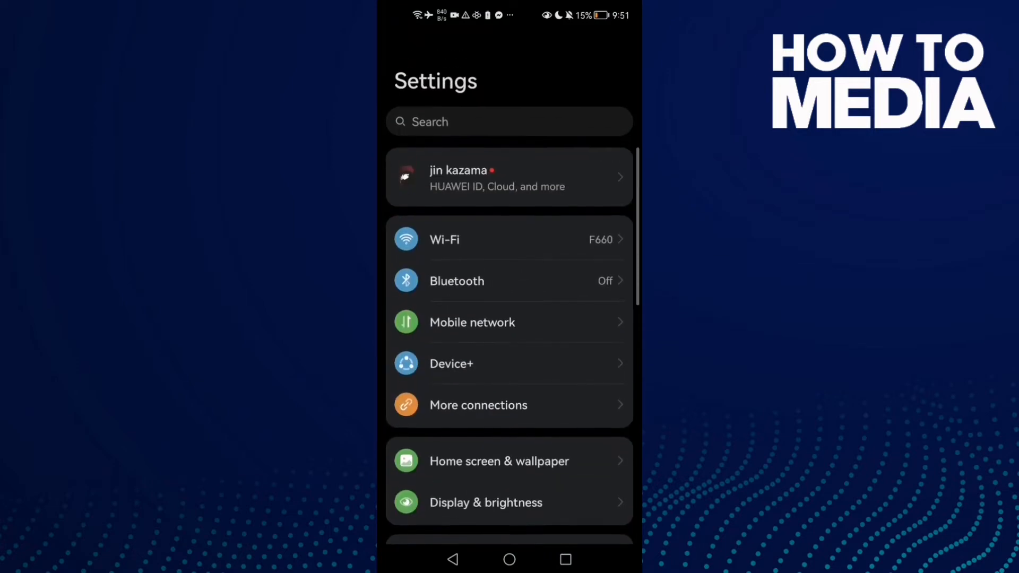
{"action": "scroll", "scroll_direction": "down", "scroll_amount": 3}
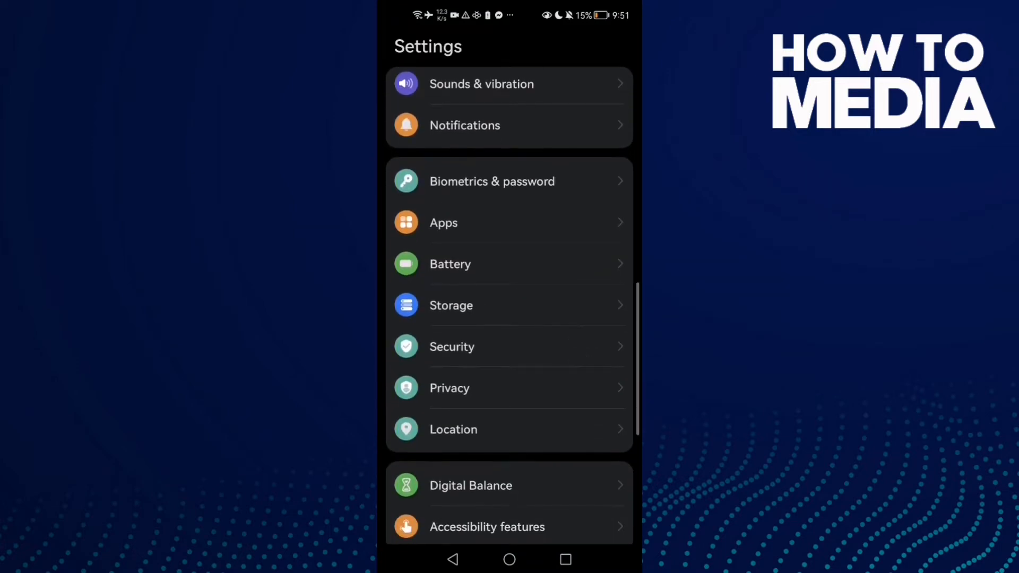
Run Storage's CLEAN UP and delete the 0.99 GB of Junk files.
{"action": "left_click", "coordinate": [451, 306]}
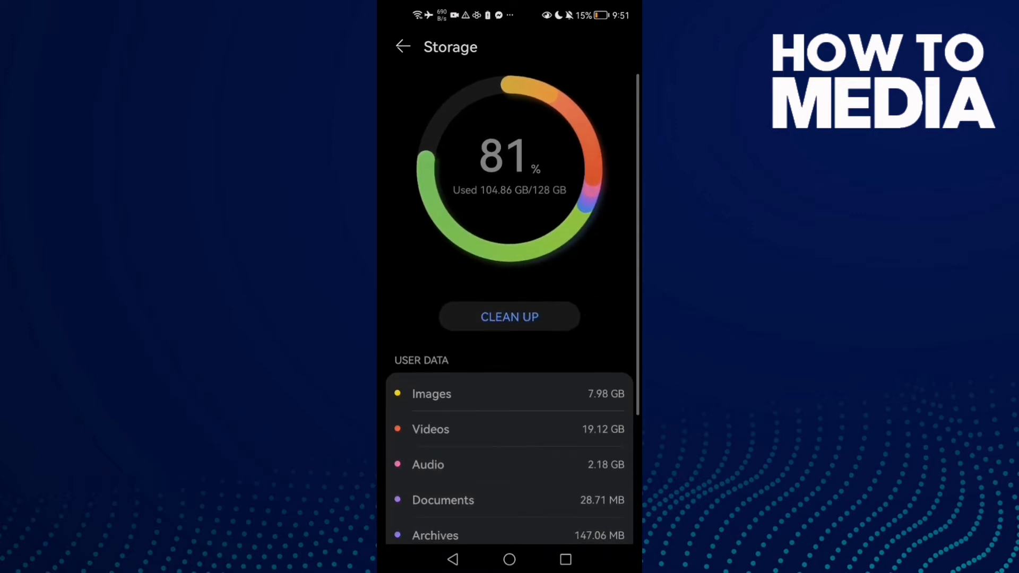
{"action": "left_click", "coordinate": [509, 317]}
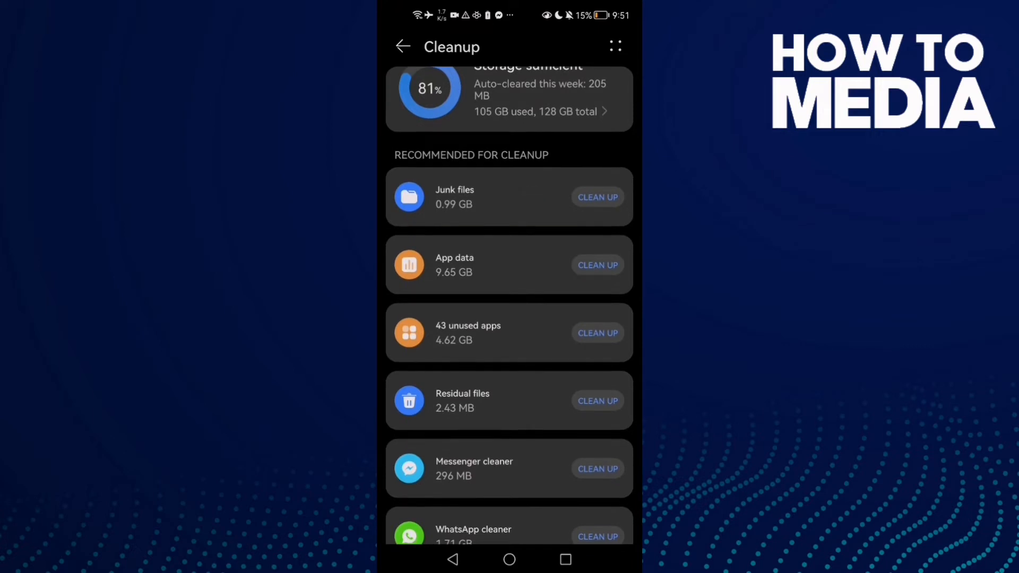
{"action": "left_click", "coordinate": [597, 198]}
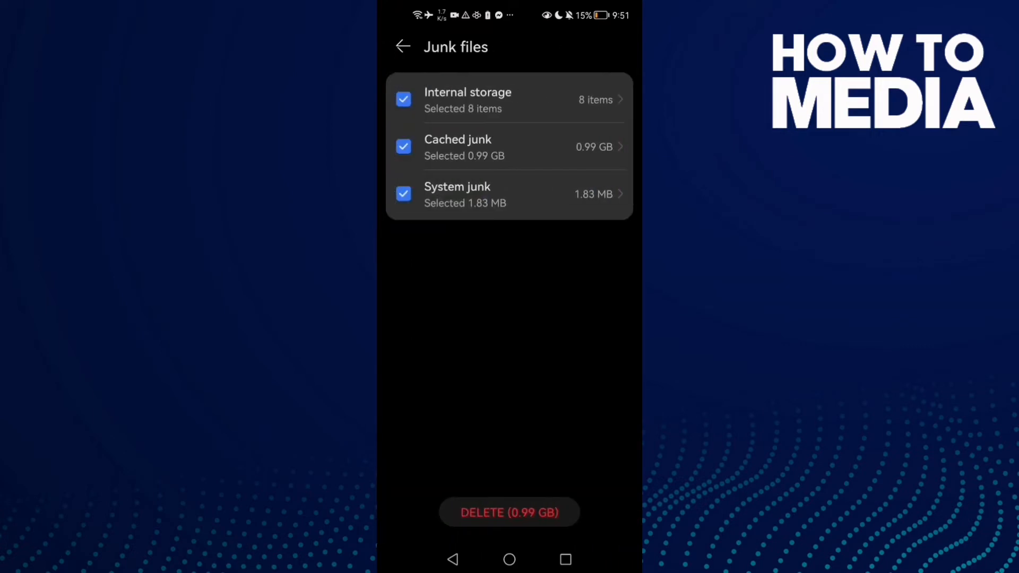
{"action": "left_click", "coordinate": [508, 512]}
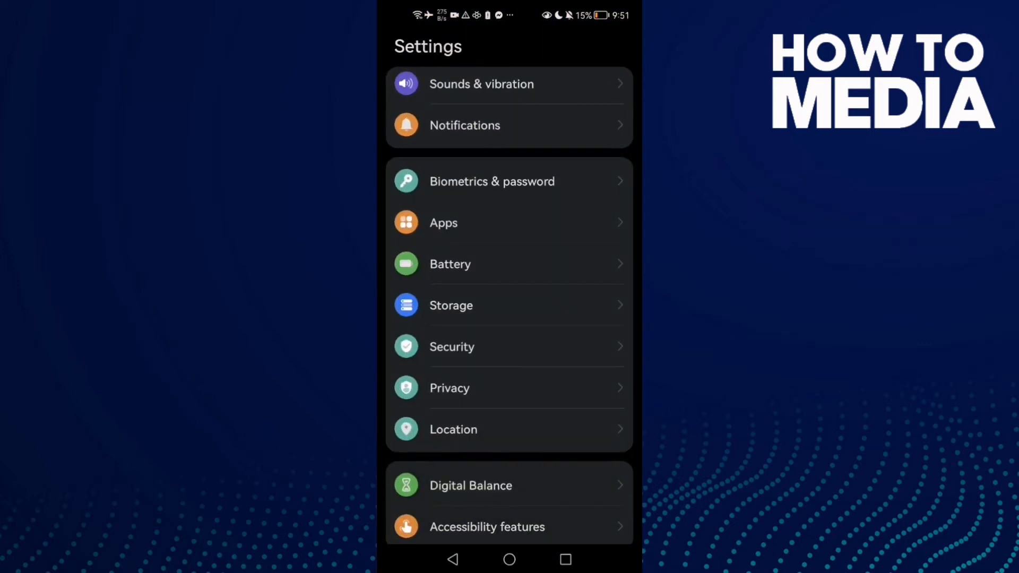
Toggle Performance mode on in the Battery page, leaving power-saving modes off.
{"action": "scroll", "scroll_direction": "down", "scroll_amount": 3}
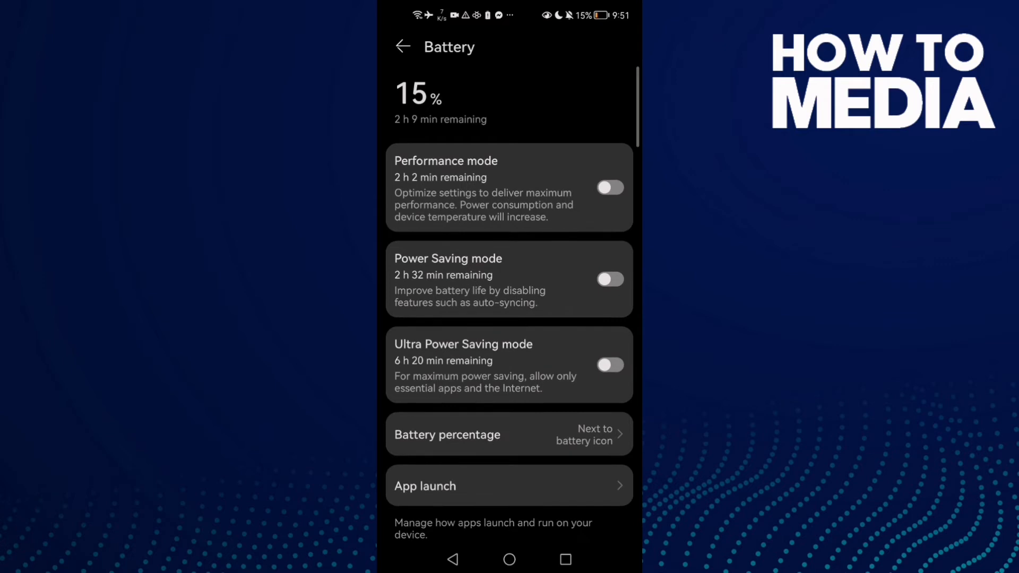
{"action": "left_click", "coordinate": [609, 187]}
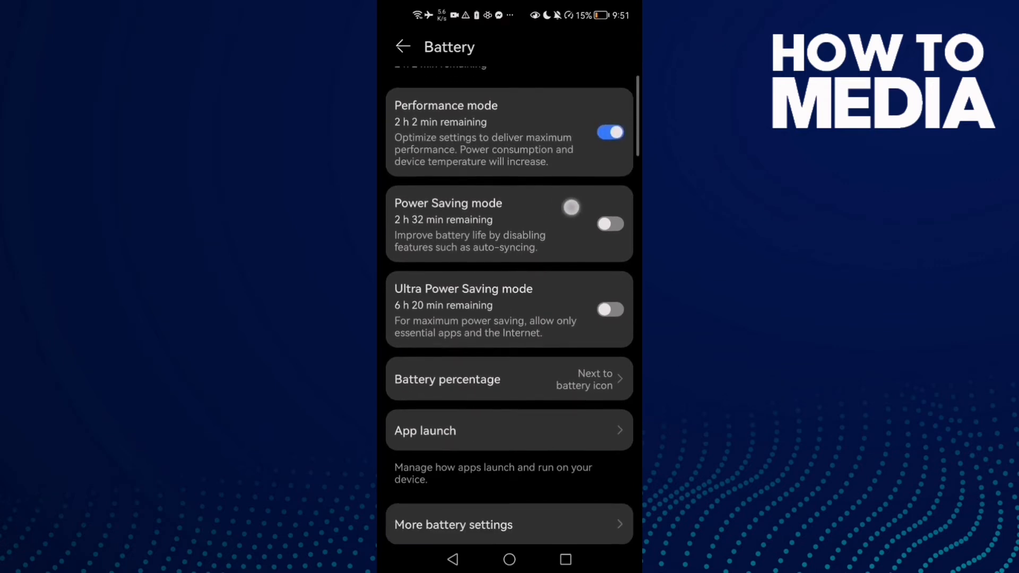